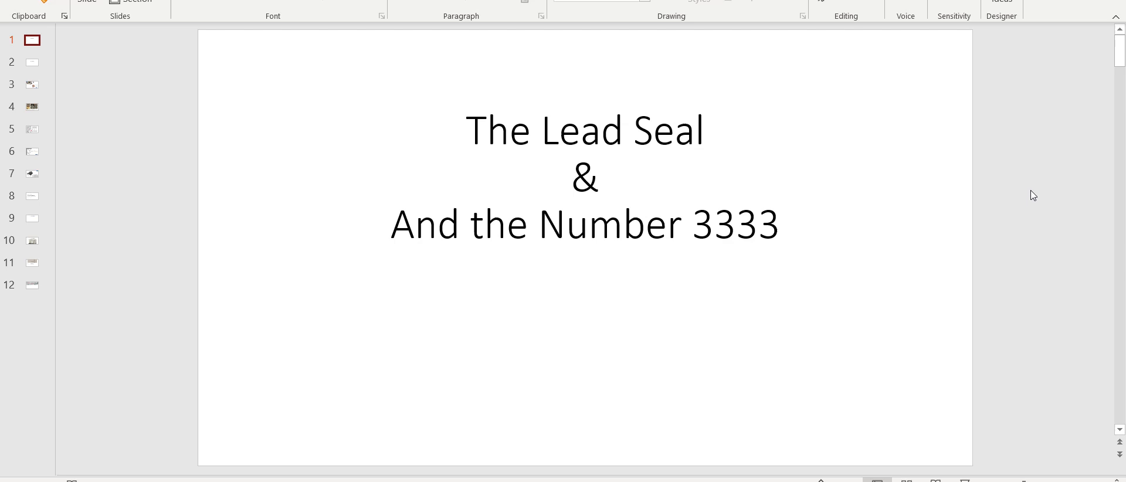
pyautogui.moveTo(433, 243)
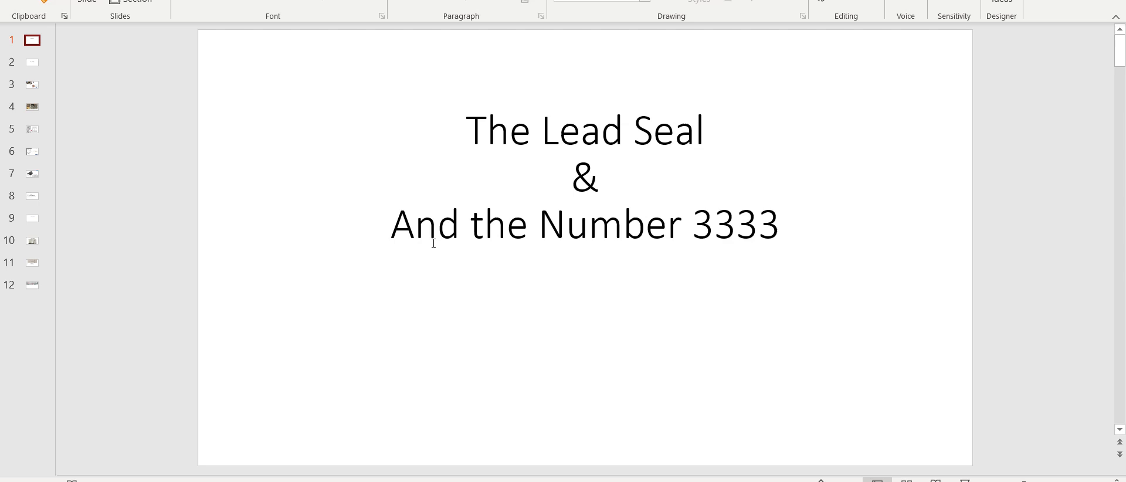
# Step: Advance from the lead seal title slide to slide 2, 'The Lead Seal'
pyautogui.click(32, 62)
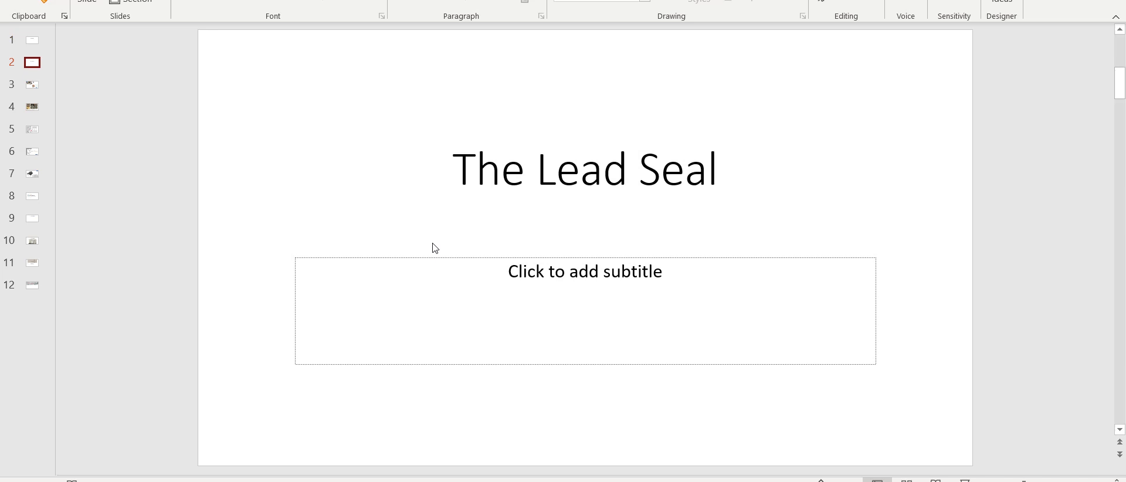
pyautogui.click(31, 85)
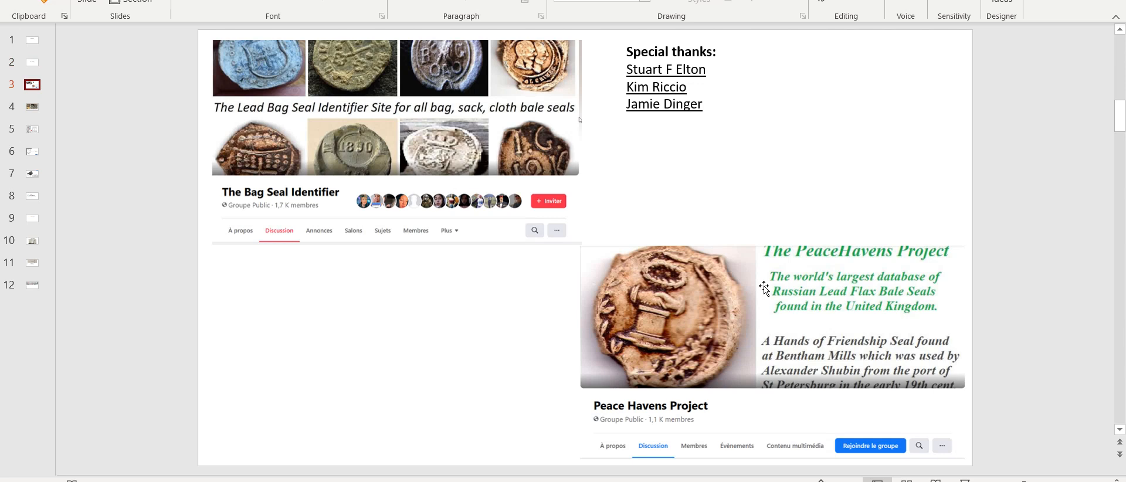
pyautogui.moveTo(993, 225)
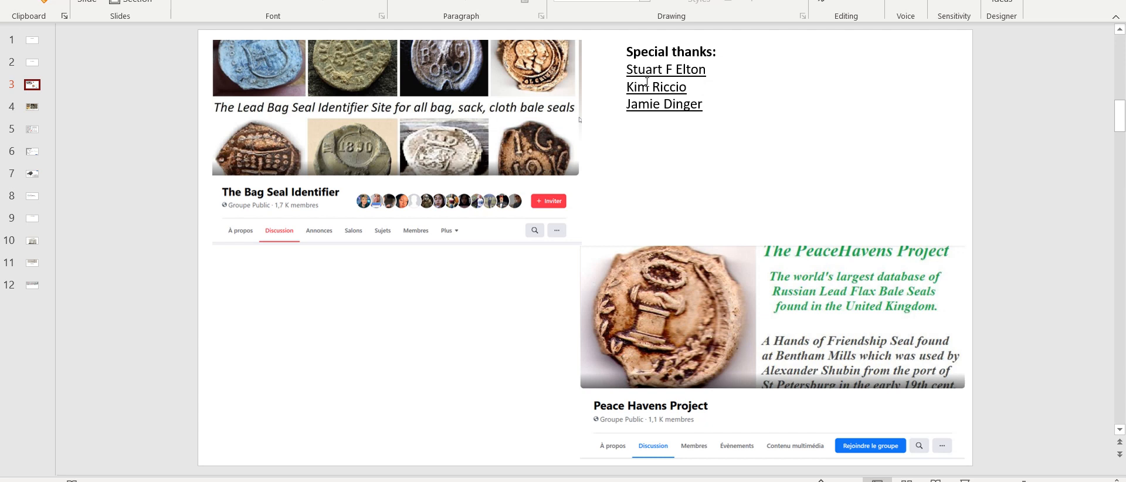
pyautogui.moveTo(806, 179)
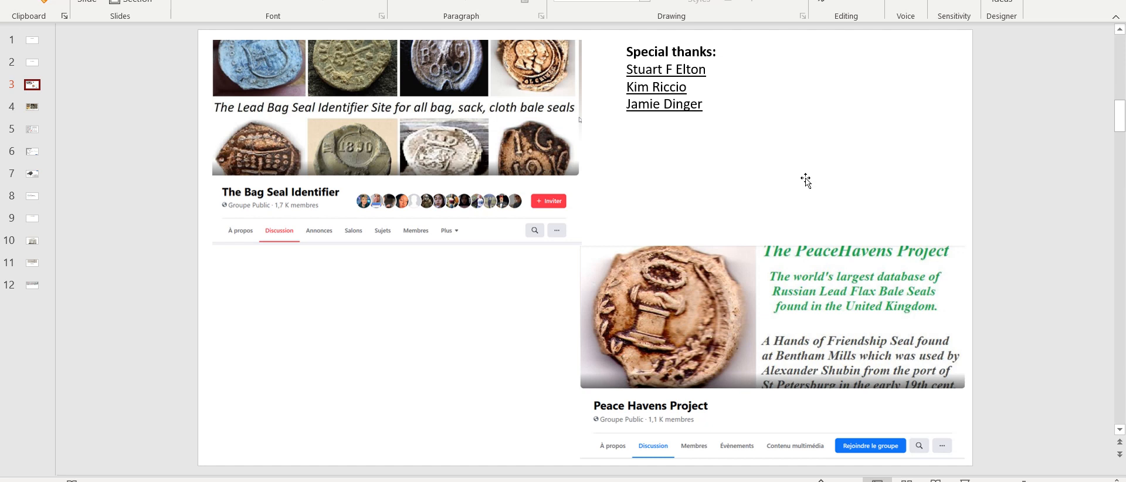
pyautogui.moveTo(653, 333)
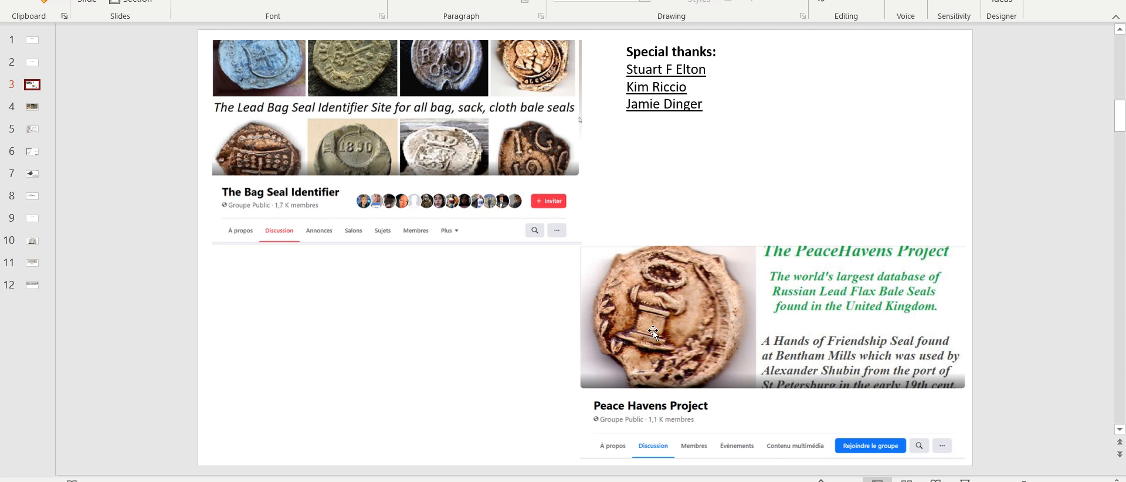
pyautogui.moveTo(851, 201)
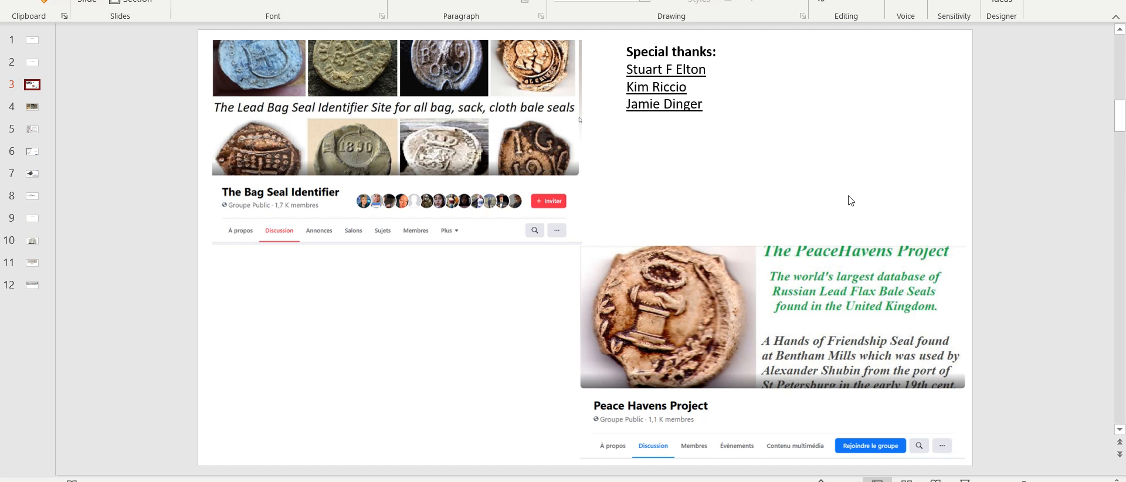
pyautogui.moveTo(746, 146)
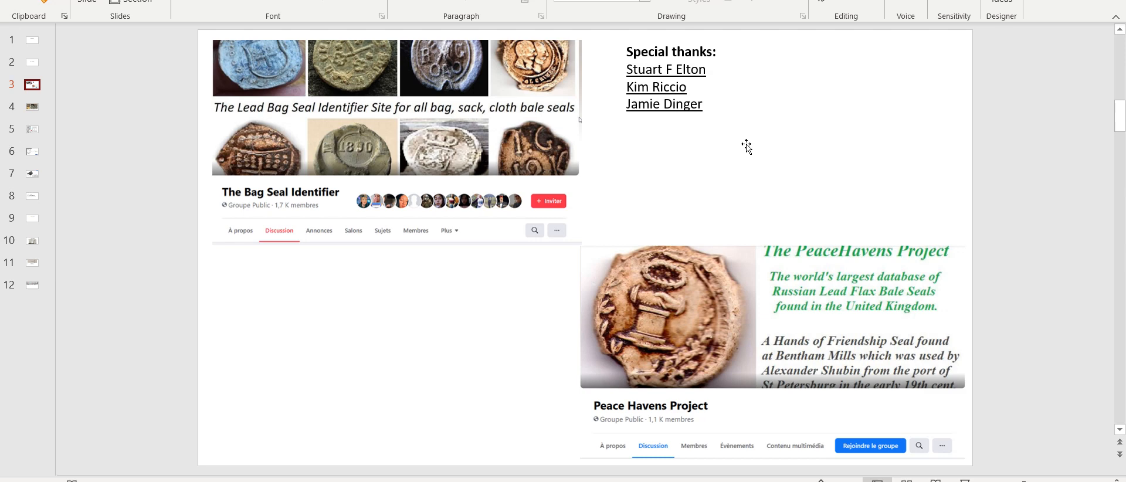
# Step: Advance to slide 4, showing the enlarged red-annotated seal close-up
pyautogui.click(32, 107)
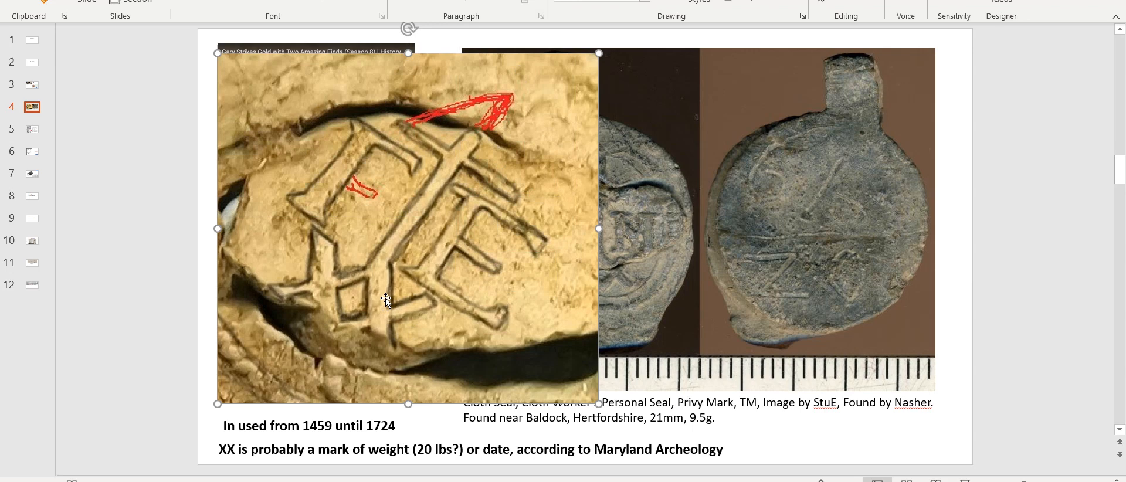
pyautogui.moveTo(524, 197)
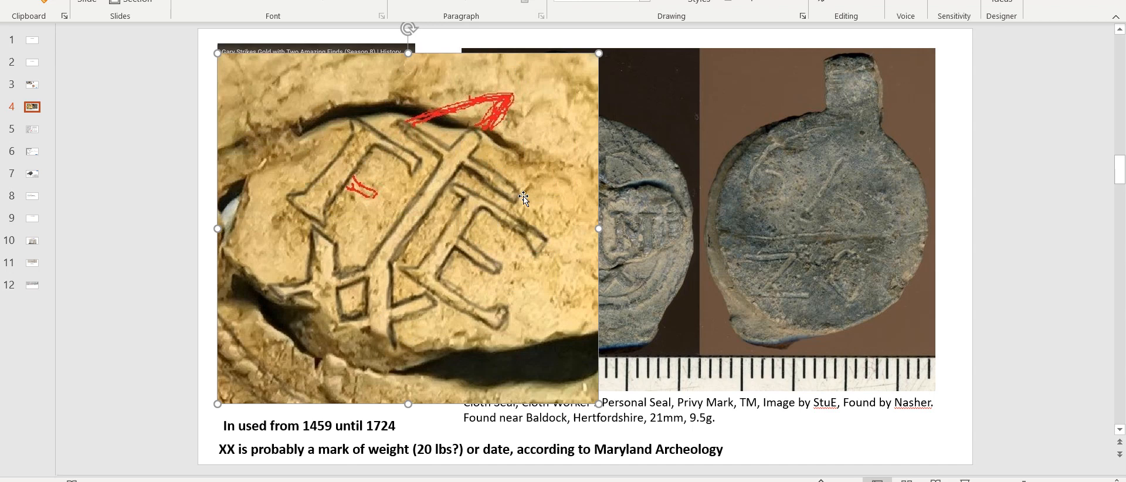
pyautogui.moveTo(543, 176)
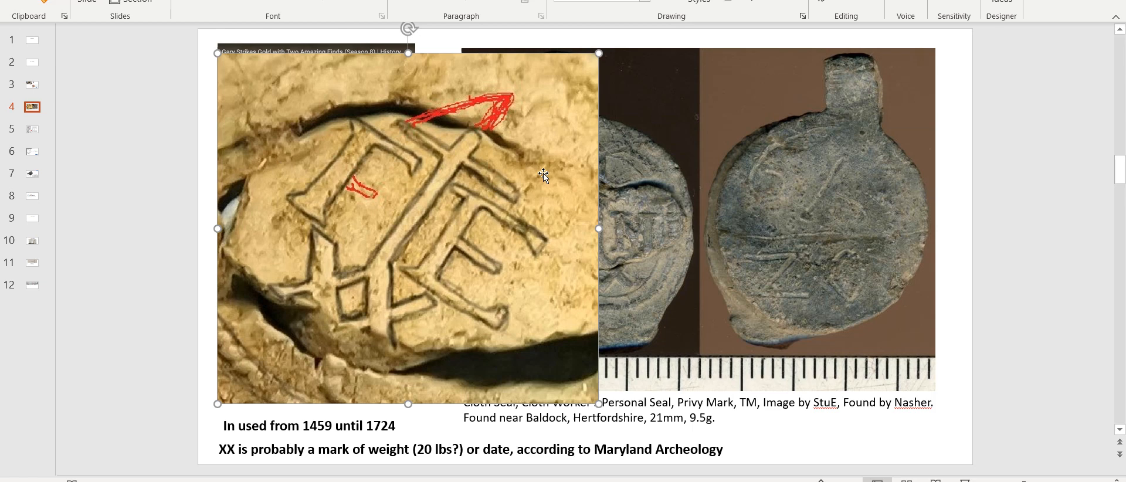
pyautogui.moveTo(339, 186)
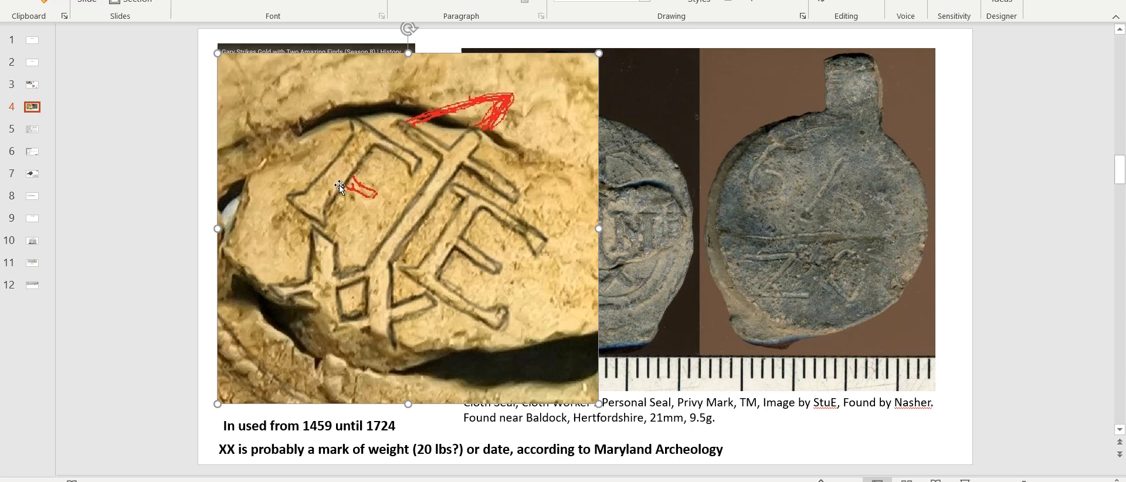
pyautogui.moveTo(424, 111)
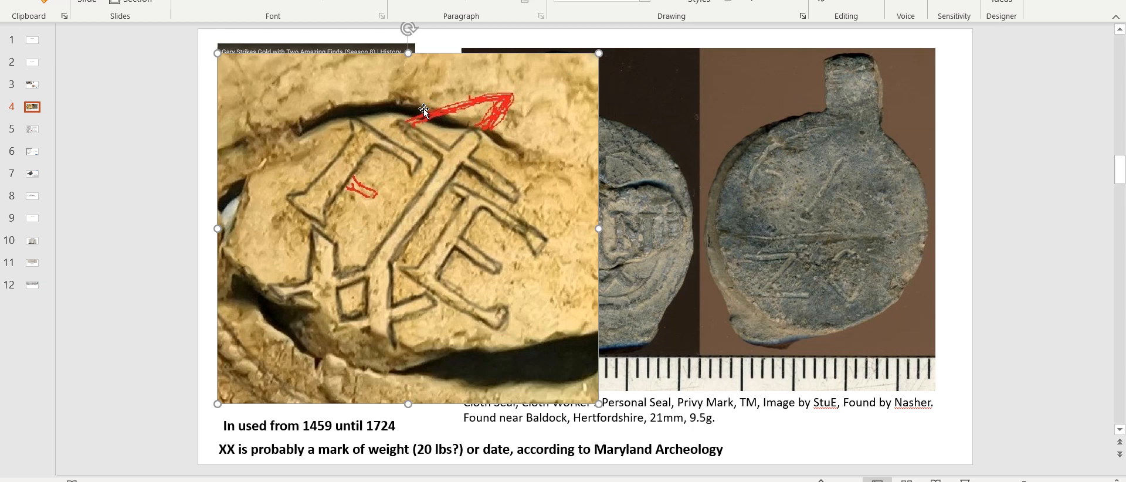
pyautogui.moveTo(446, 177)
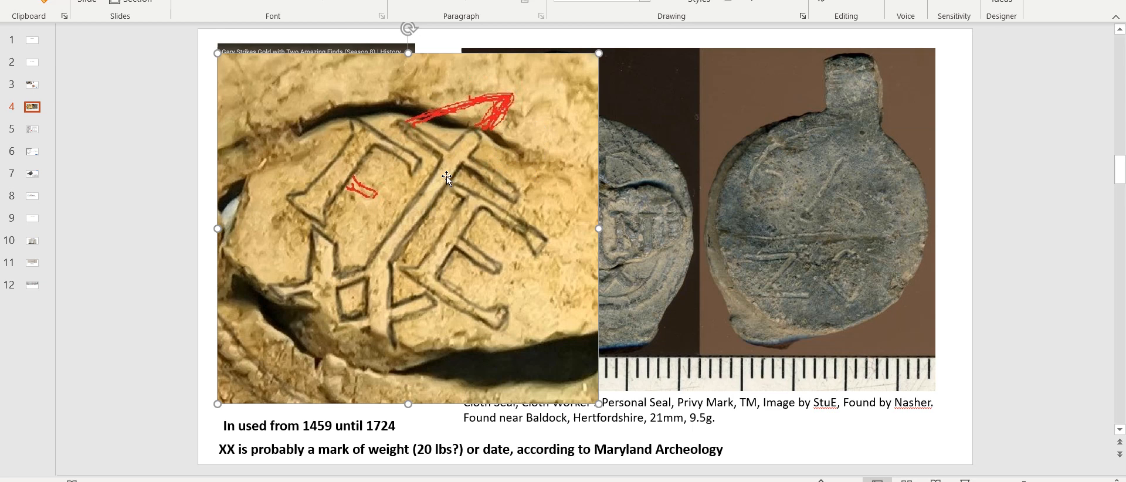
pyautogui.moveTo(339, 186)
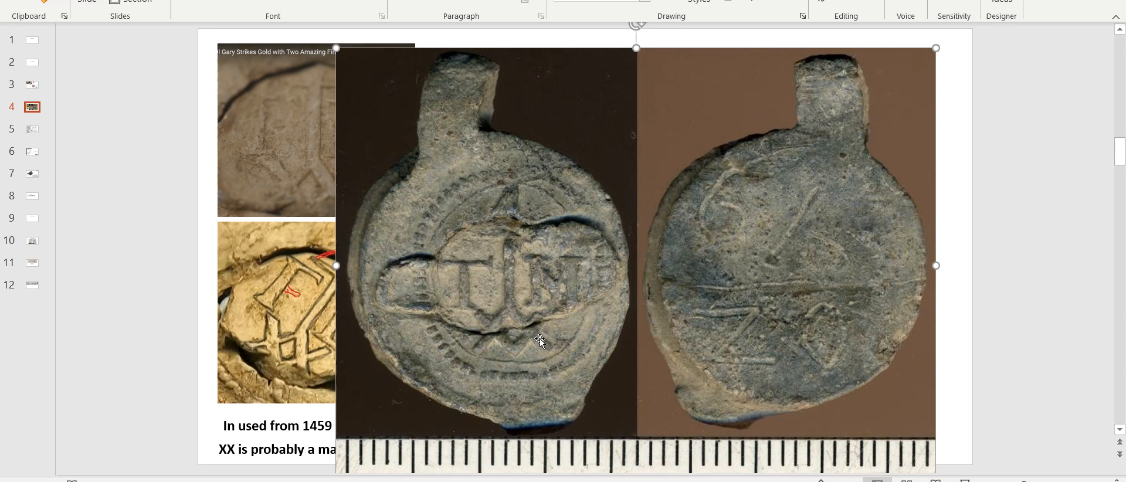
pyautogui.moveTo(512, 163)
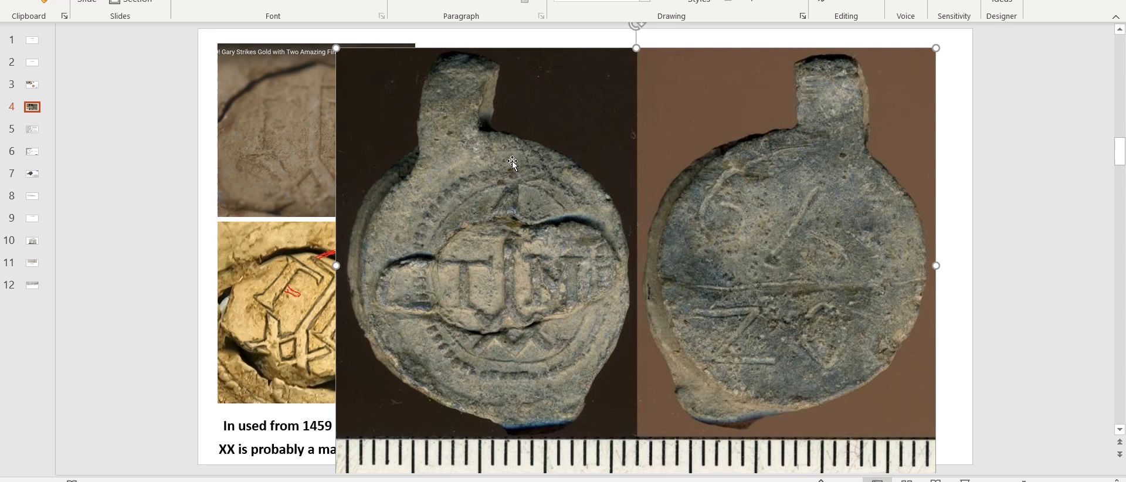
pyautogui.moveTo(817, 259)
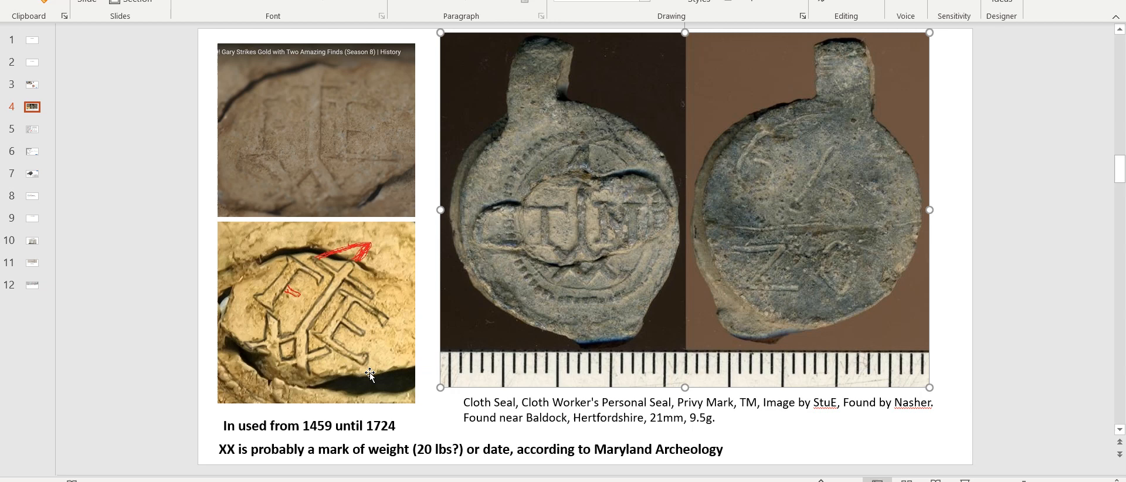
pyautogui.moveTo(286, 402)
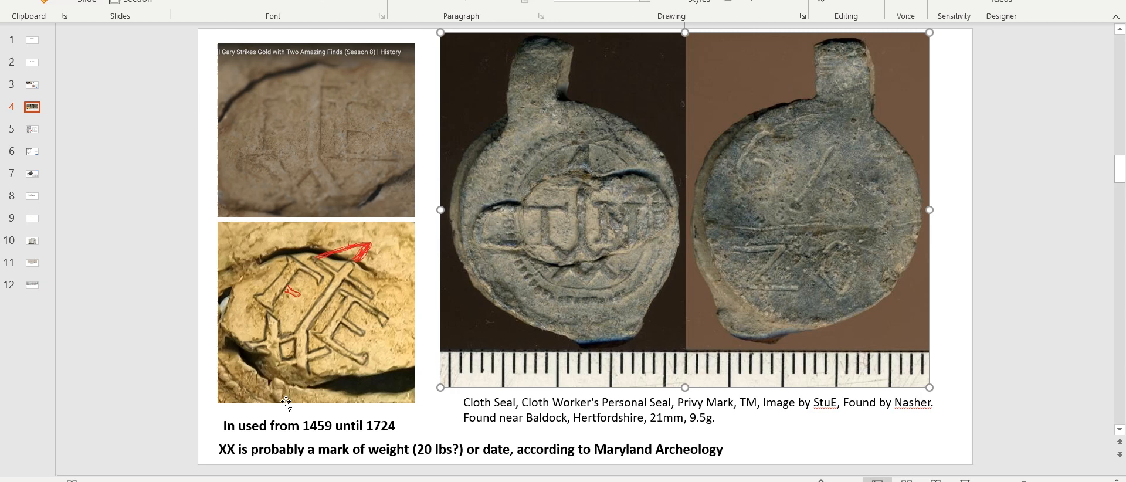
pyautogui.moveTo(709, 441)
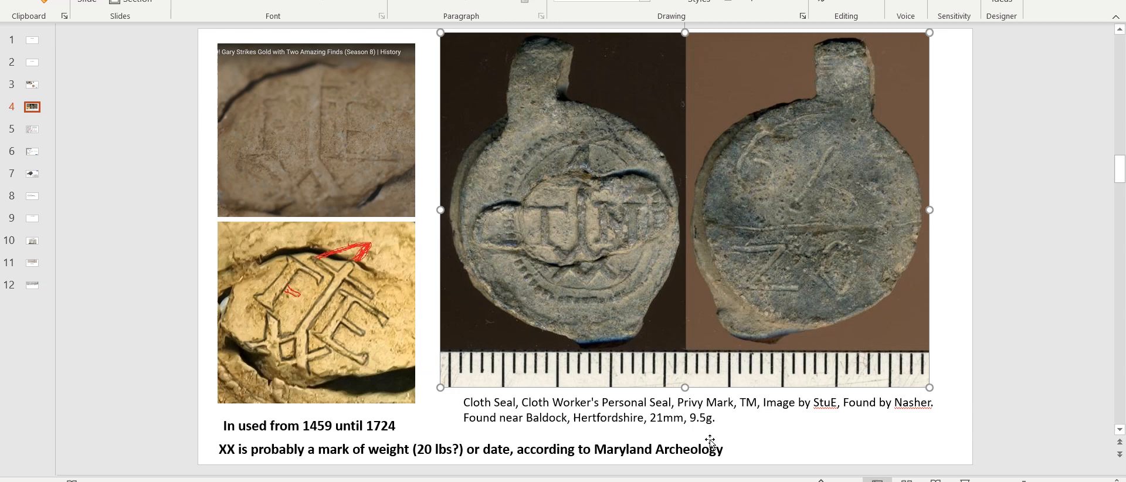
pyautogui.moveTo(749, 153)
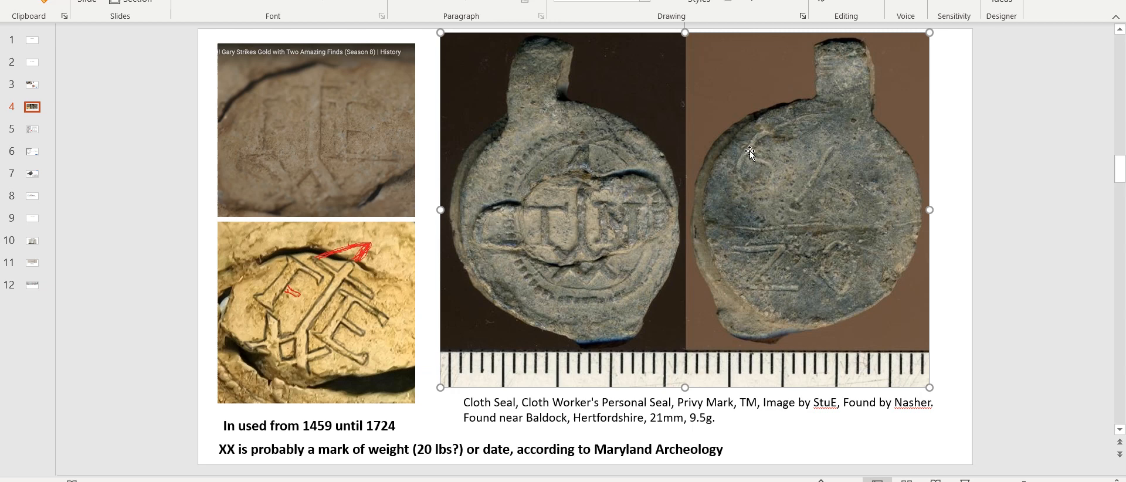
pyautogui.moveTo(567, 223)
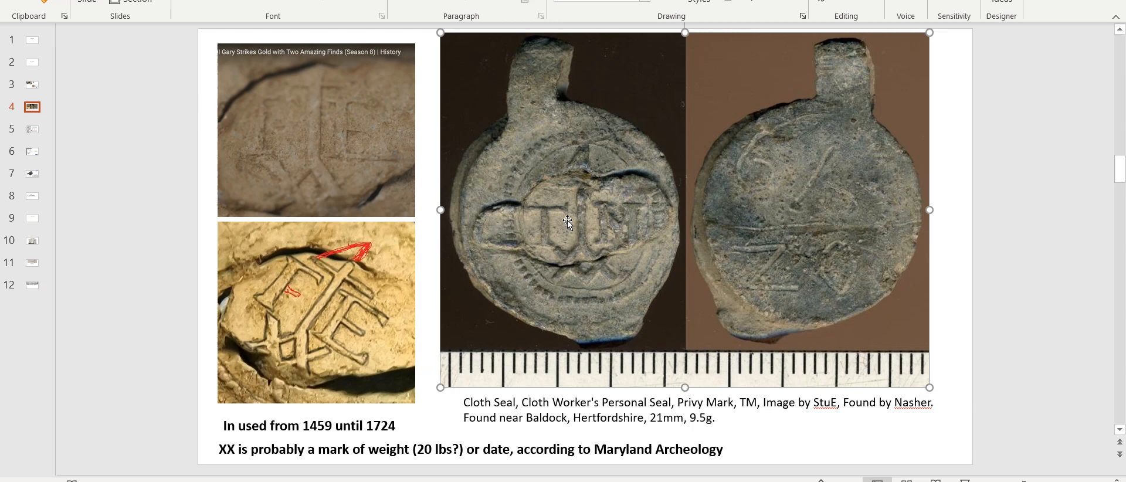
pyautogui.moveTo(571, 249)
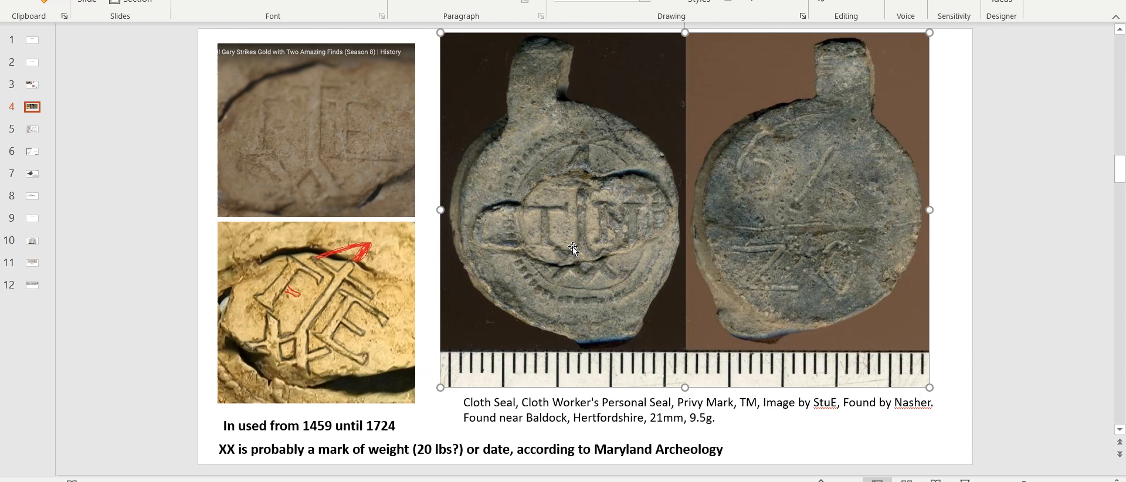
pyautogui.click(948, 344)
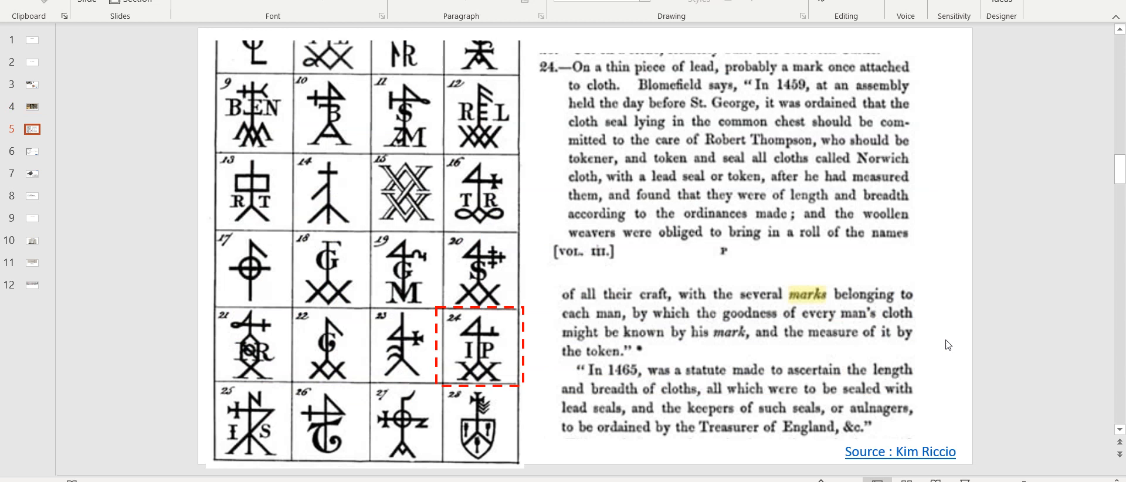
pyautogui.moveTo(462, 302)
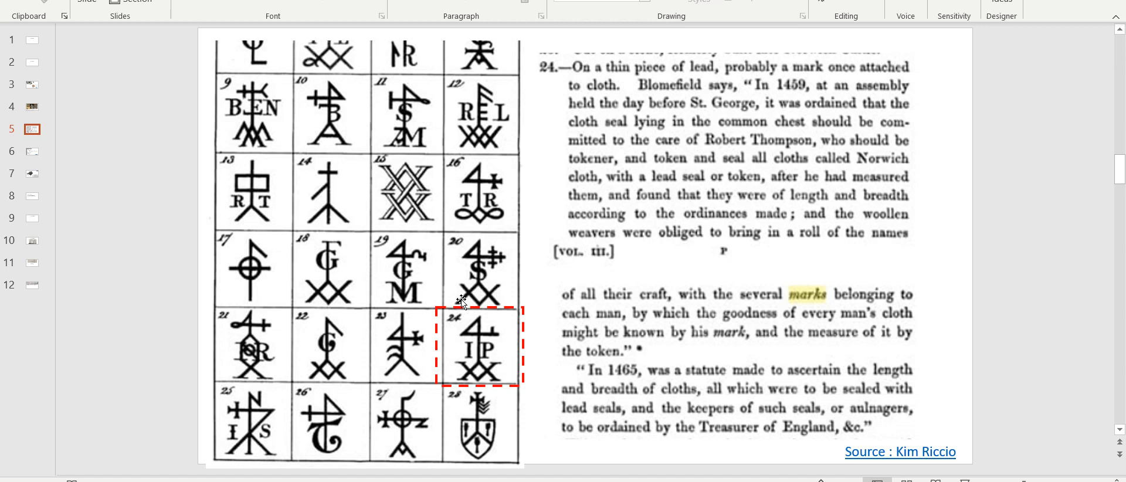
pyautogui.moveTo(535, 372)
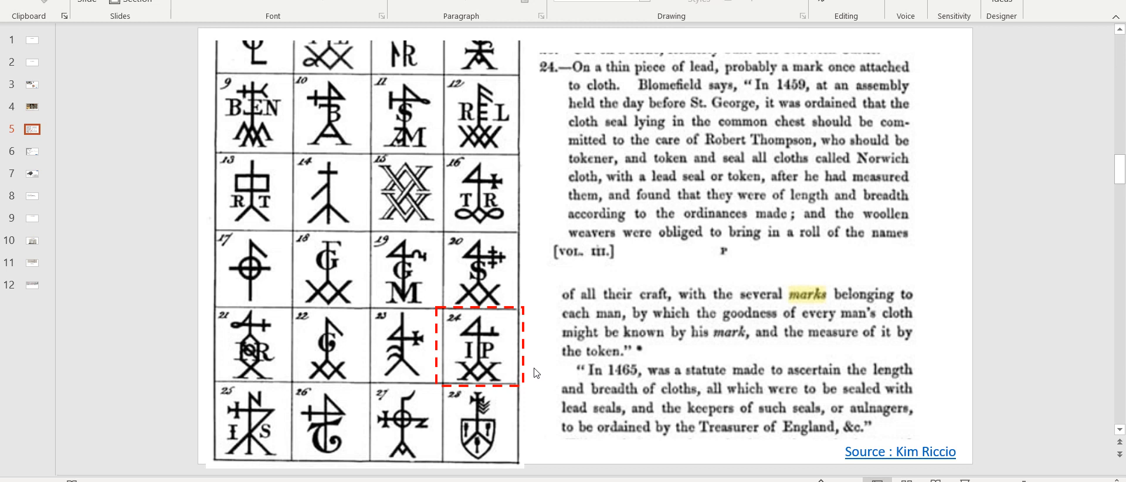
pyautogui.moveTo(854, 104)
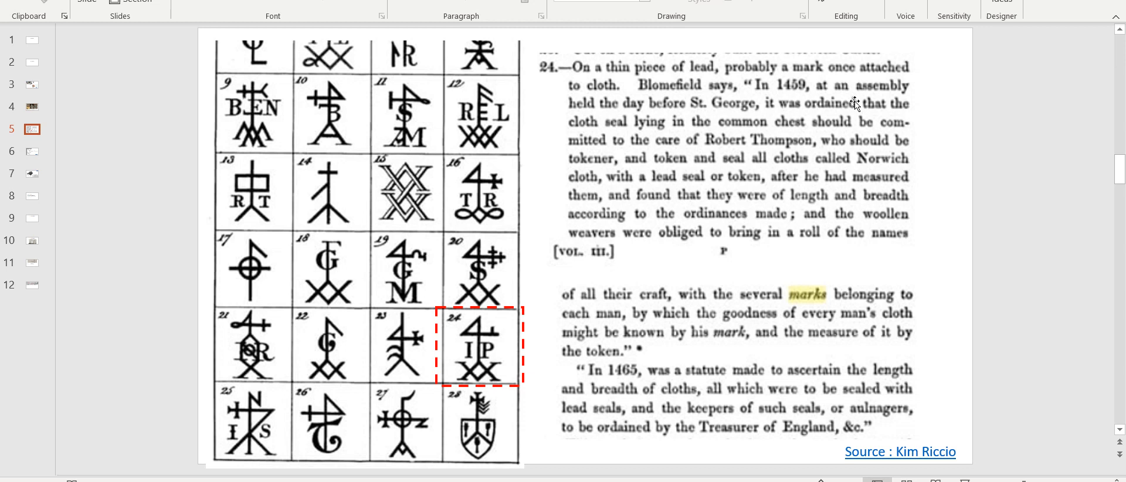
pyautogui.moveTo(832, 97)
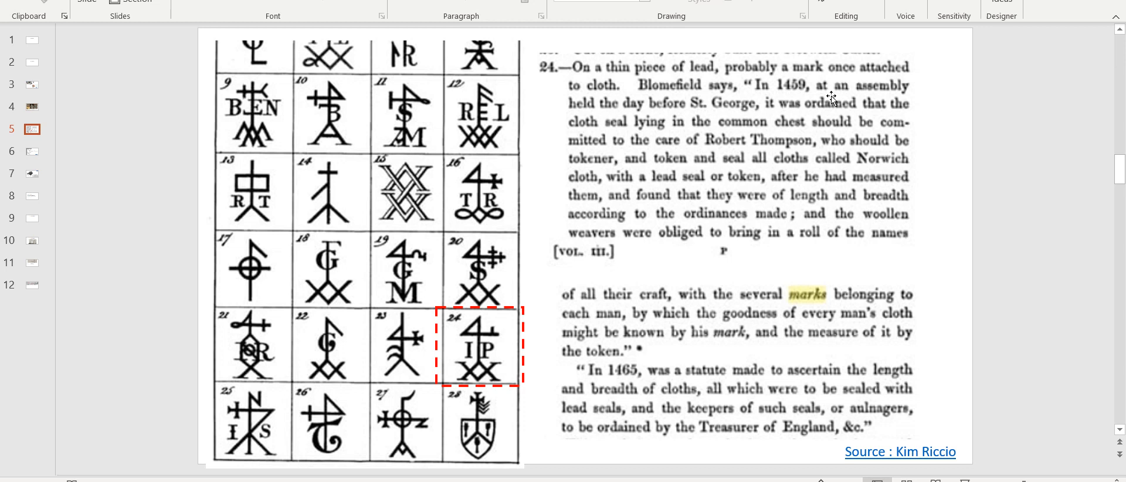
pyautogui.moveTo(840, 131)
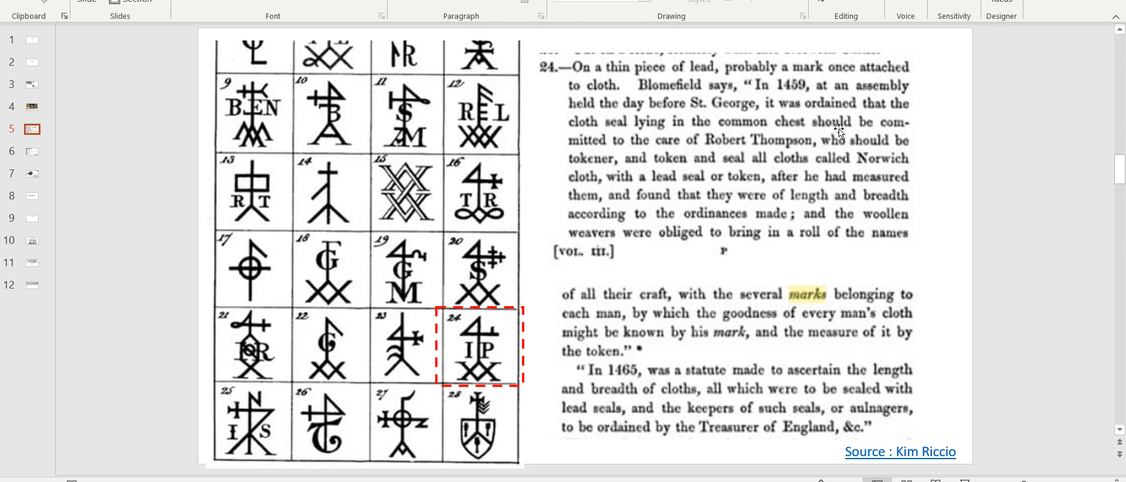
pyautogui.moveTo(755, 171)
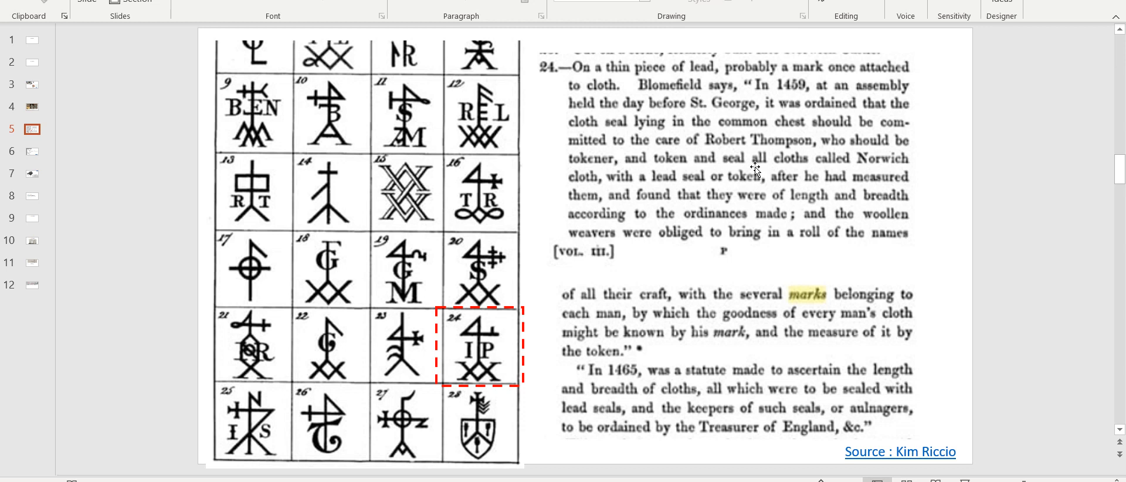
pyautogui.moveTo(949, 177)
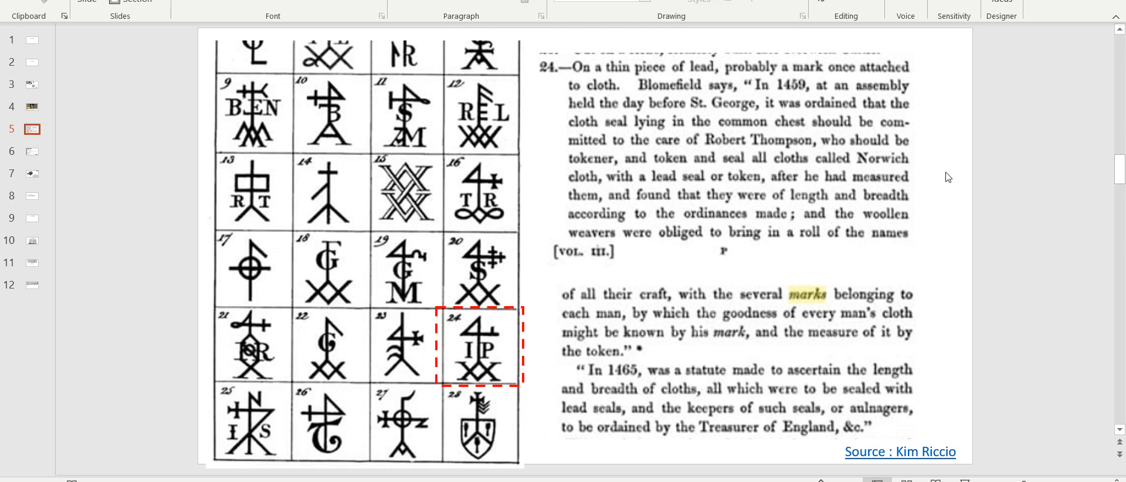
pyautogui.moveTo(592, 190)
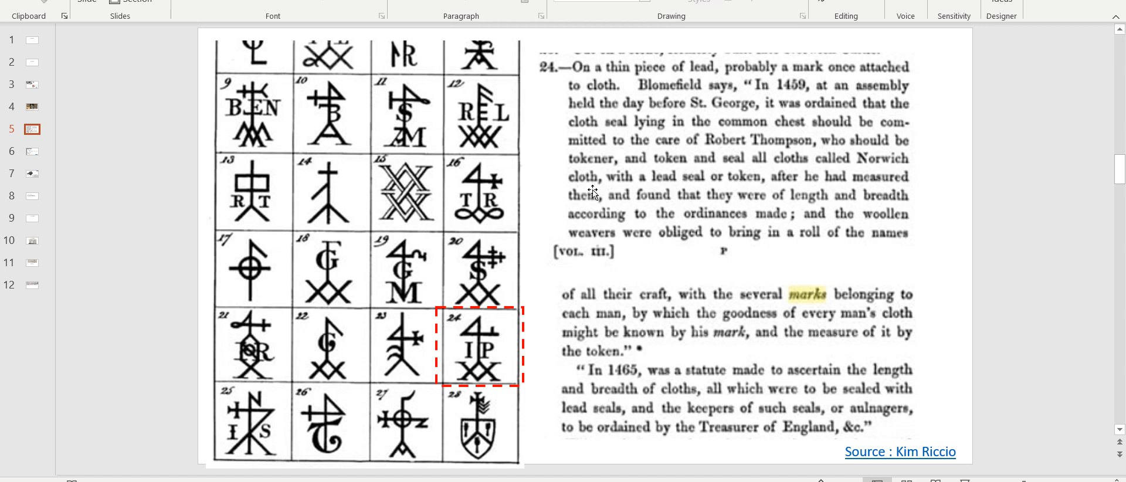
pyautogui.moveTo(893, 207)
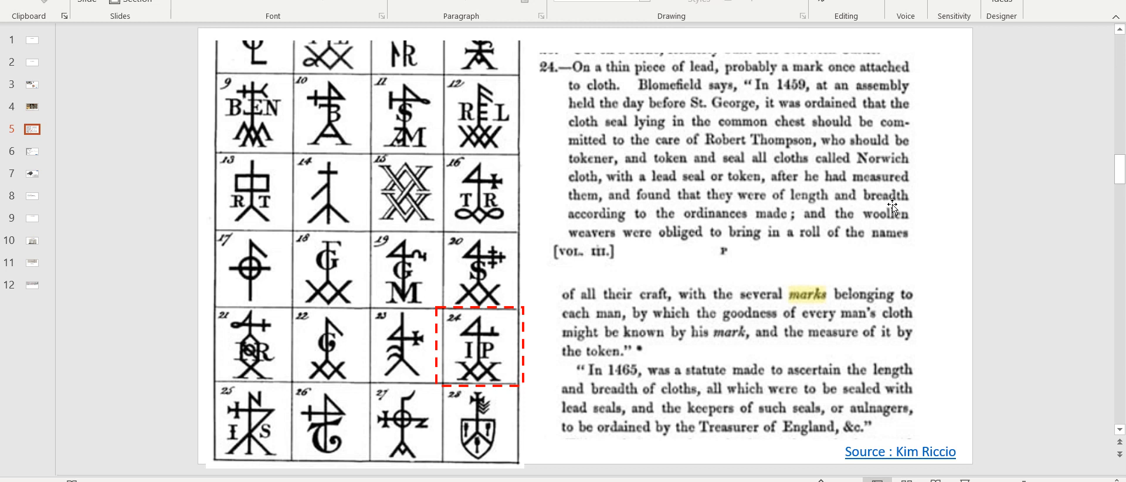
pyautogui.moveTo(656, 234)
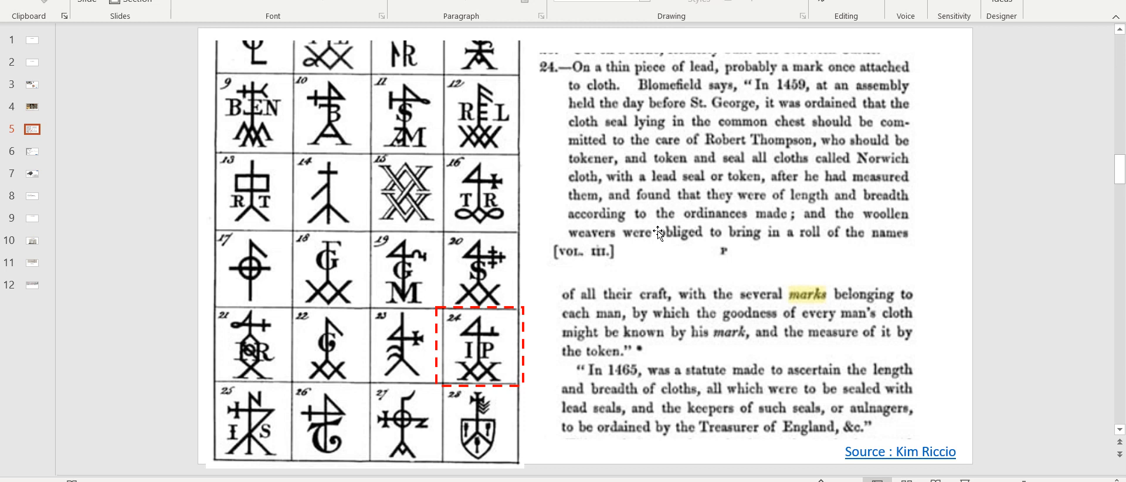
pyautogui.moveTo(693, 280)
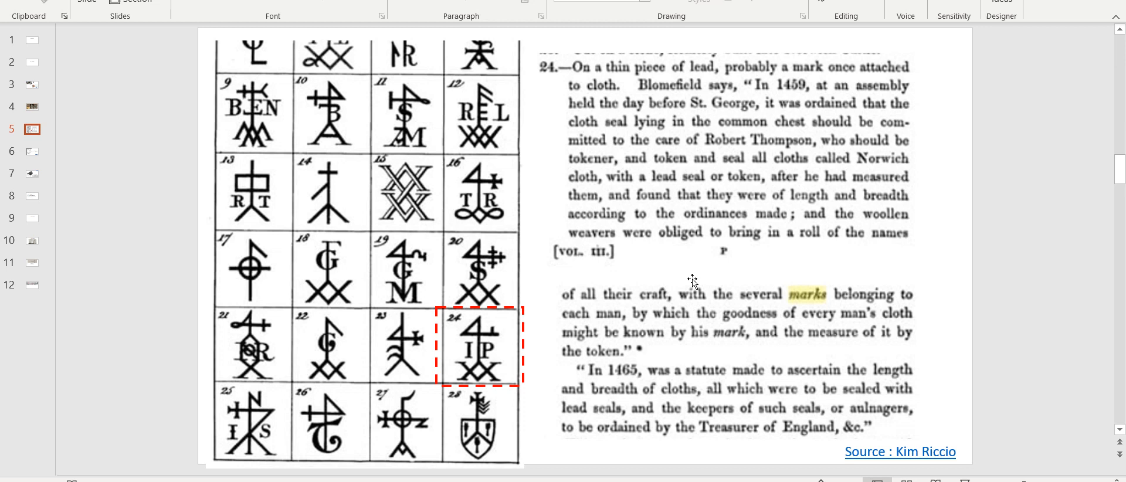
pyautogui.moveTo(857, 314)
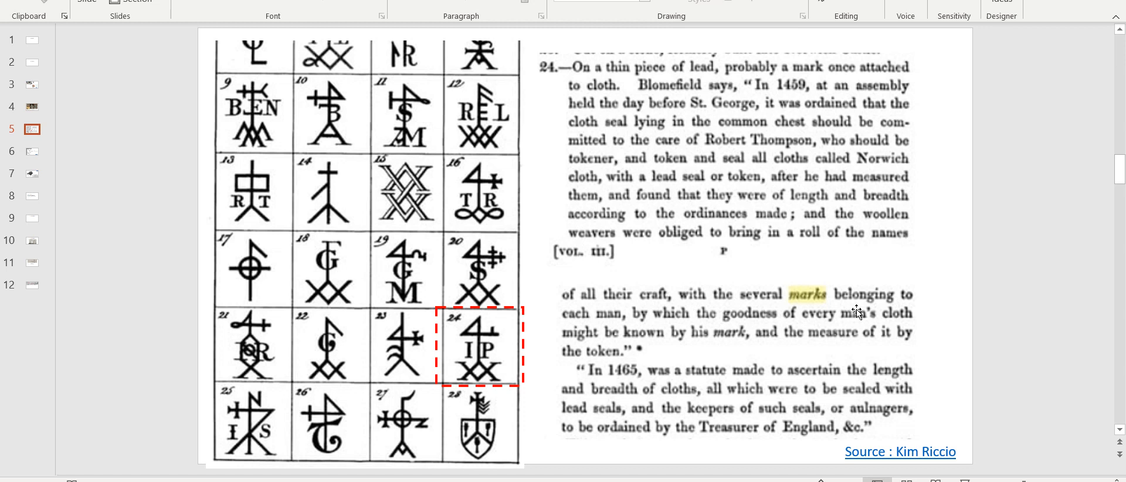
pyautogui.moveTo(835, 348)
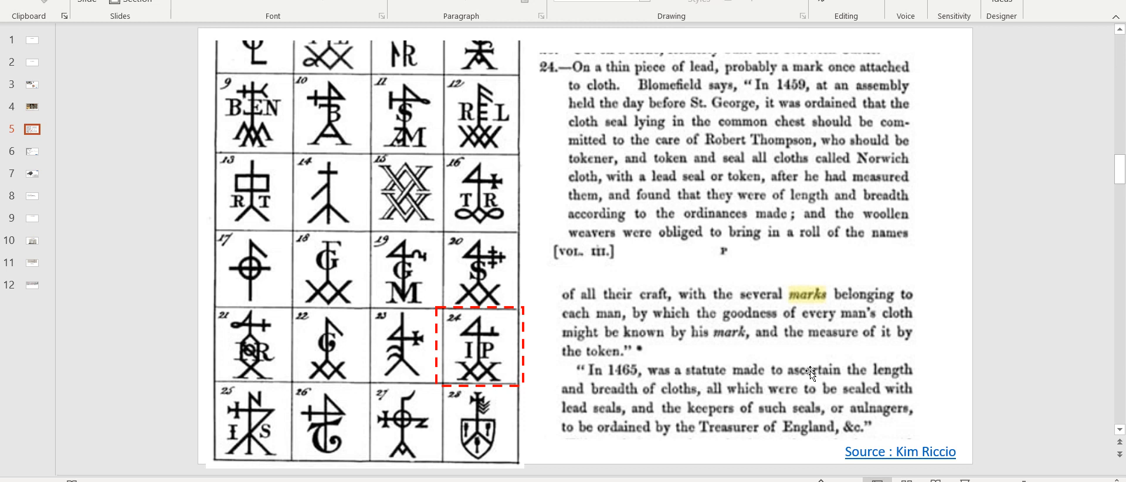
pyautogui.moveTo(758, 424)
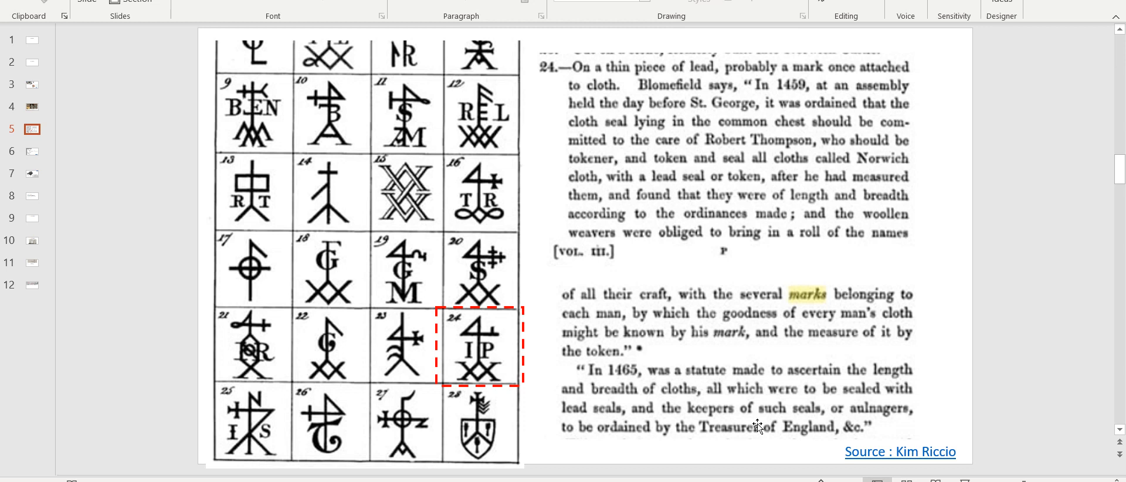
pyautogui.moveTo(815, 411)
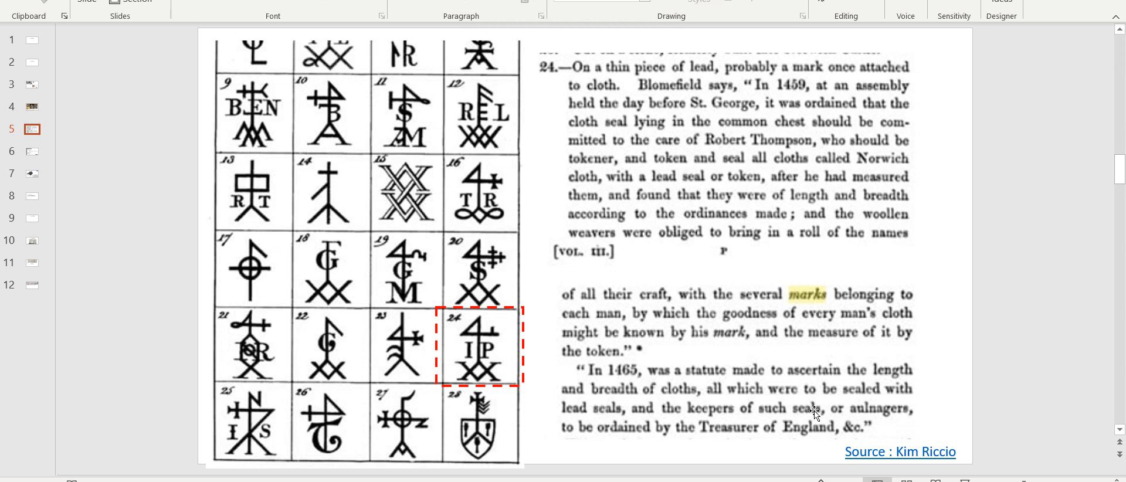
pyautogui.moveTo(925, 418)
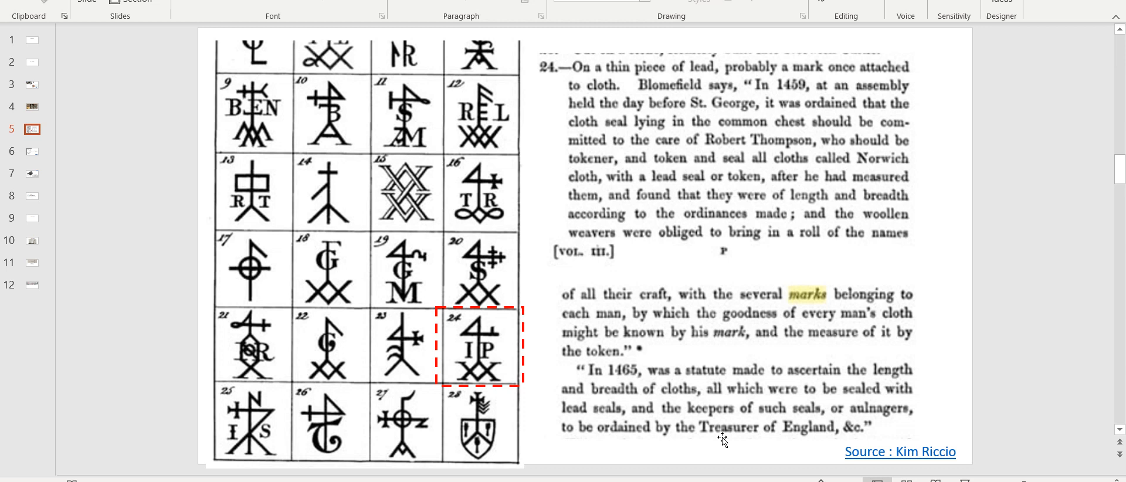
pyautogui.moveTo(898, 430)
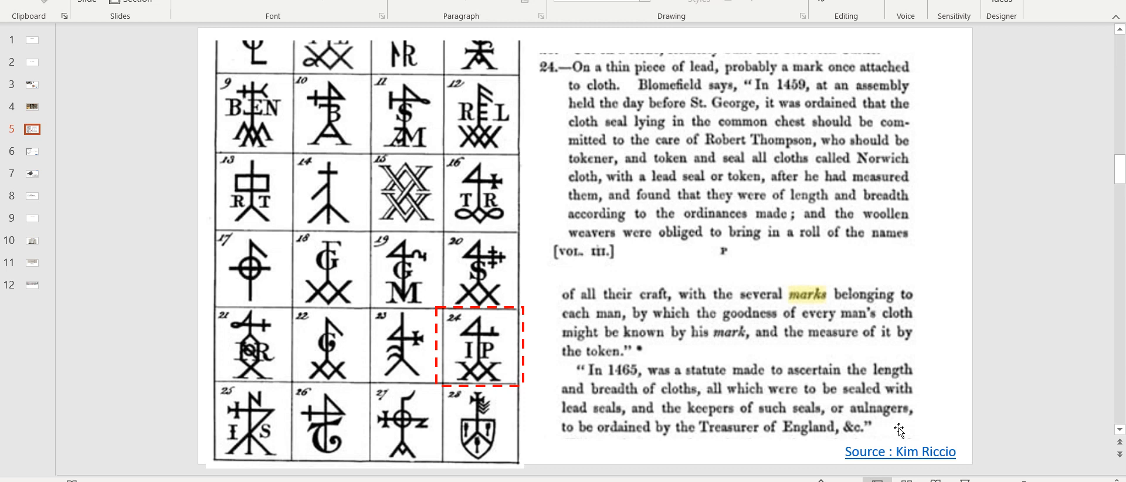
pyautogui.moveTo(775, 202)
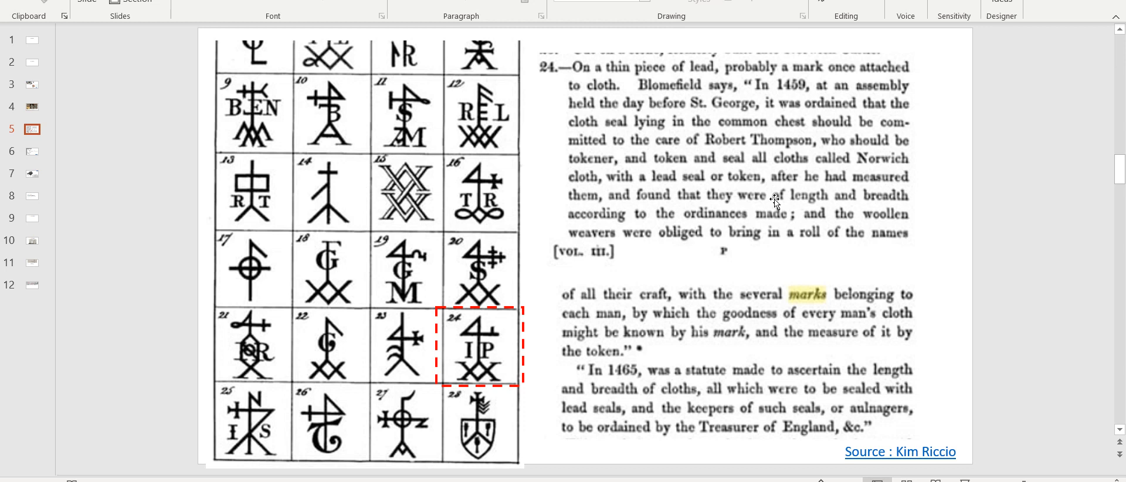
pyautogui.moveTo(511, 345)
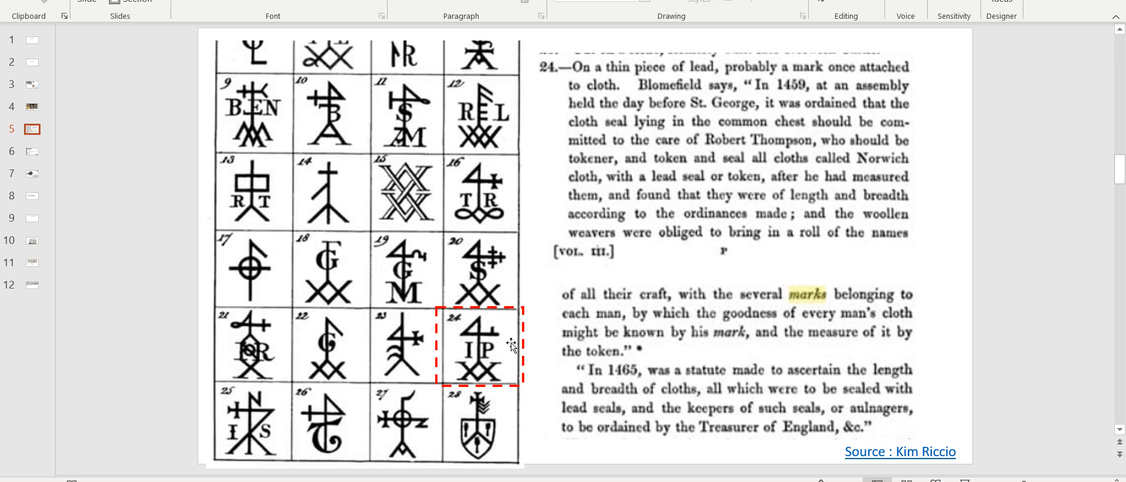
pyautogui.moveTo(141, 229)
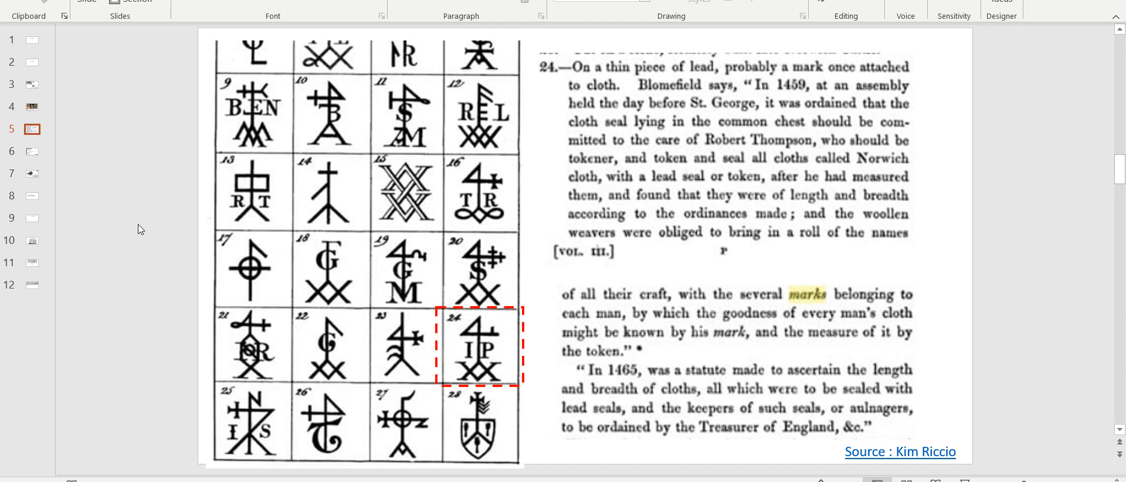
# Step: Move on to the slide of mason, house and merchant marks with woolstaplers' marks enlarged
pyautogui.click(32, 151)
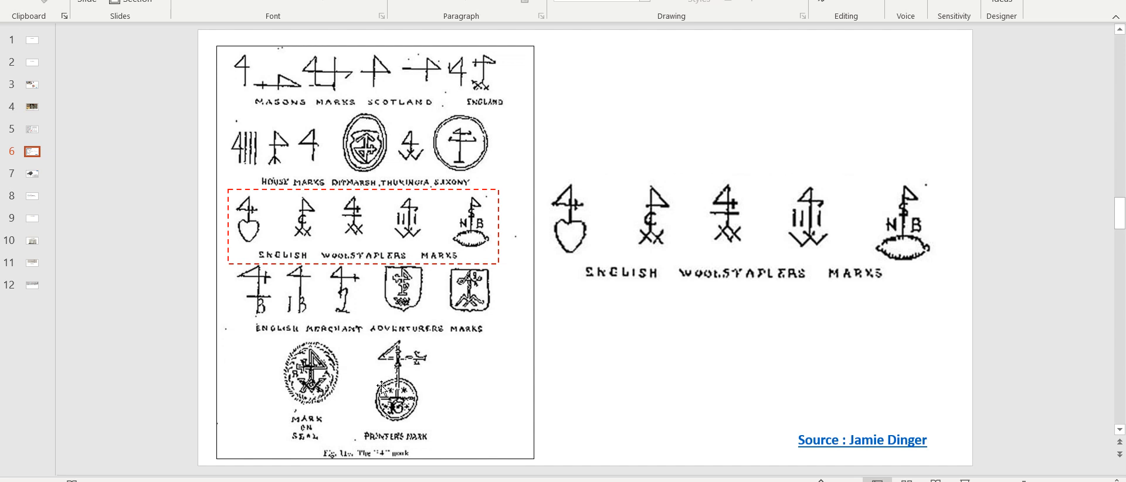
pyautogui.moveTo(610, 290)
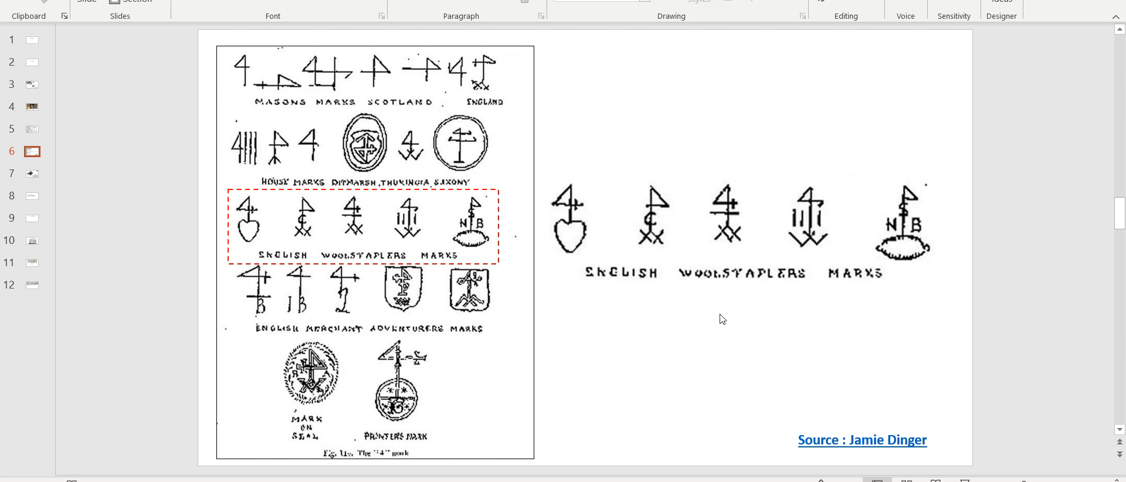
pyautogui.moveTo(98, 192)
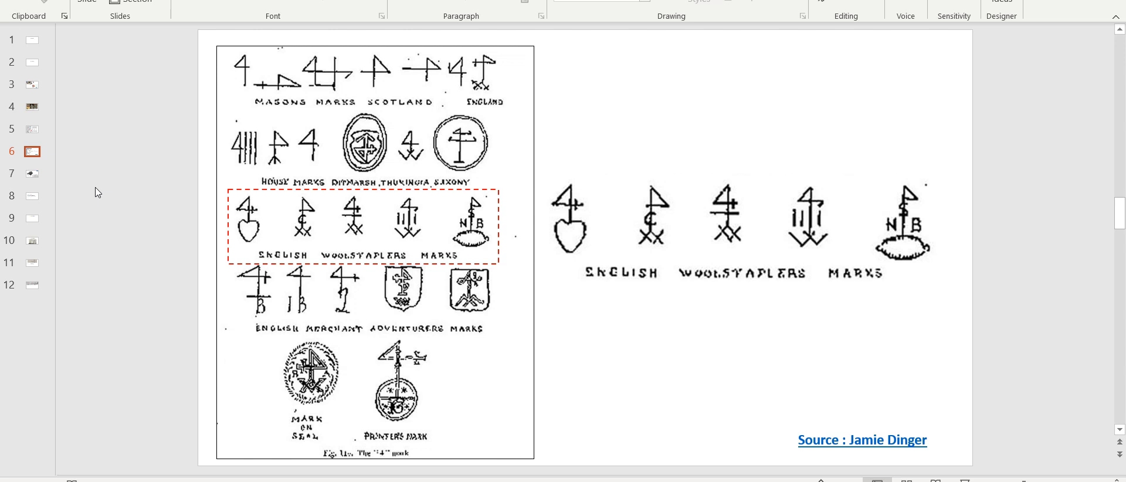
pyautogui.moveTo(33, 174)
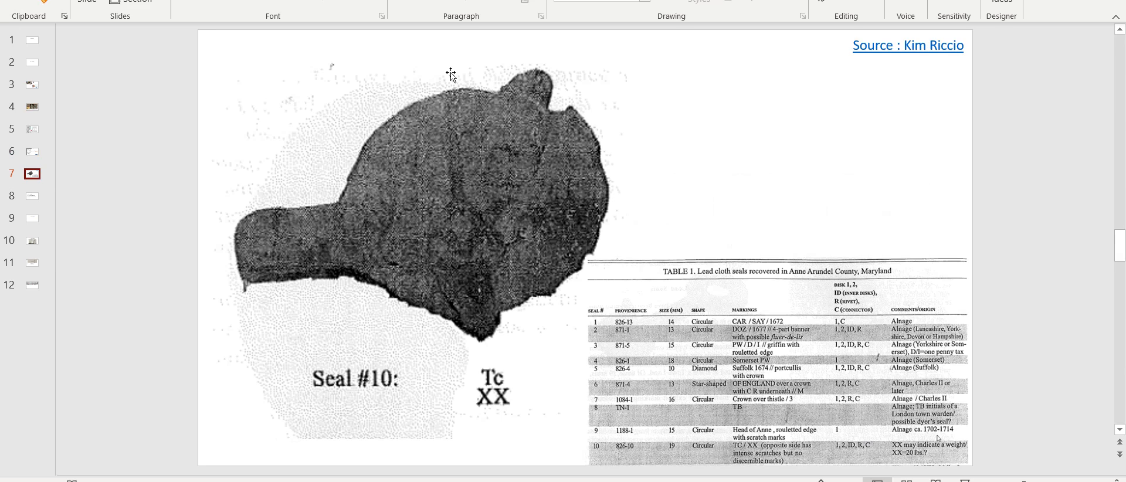
pyautogui.moveTo(708, 173)
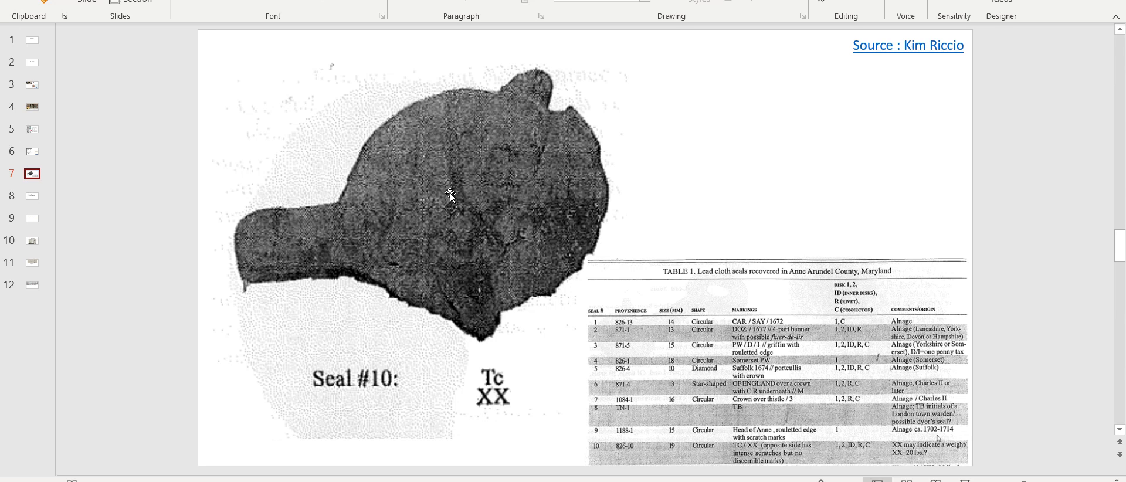
pyautogui.moveTo(497, 190)
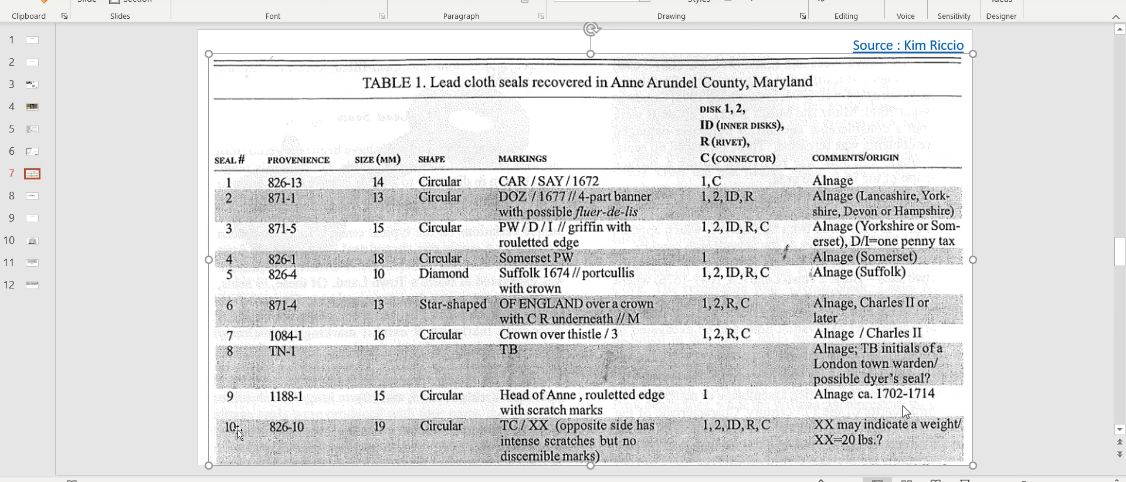
pyautogui.moveTo(510, 441)
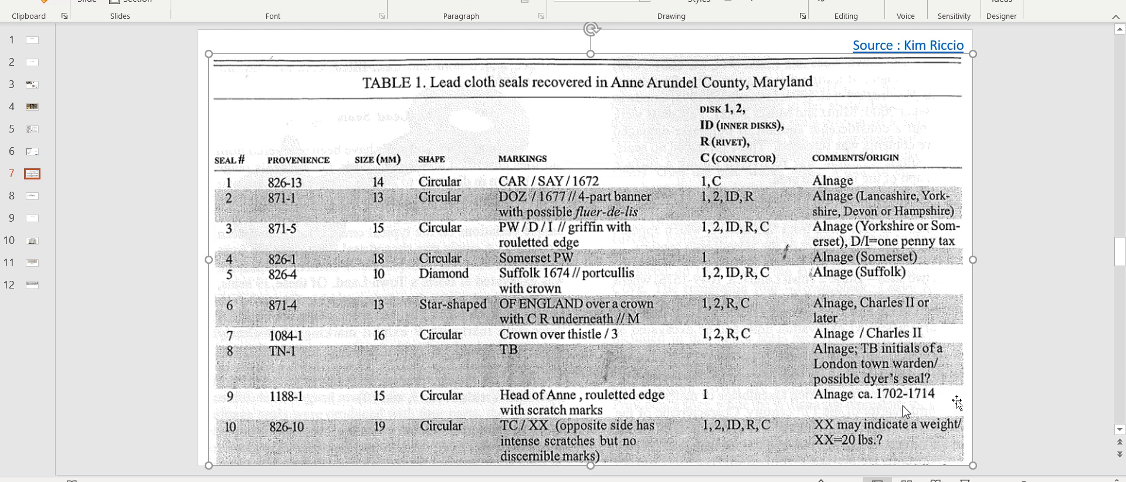
pyautogui.moveTo(869, 447)
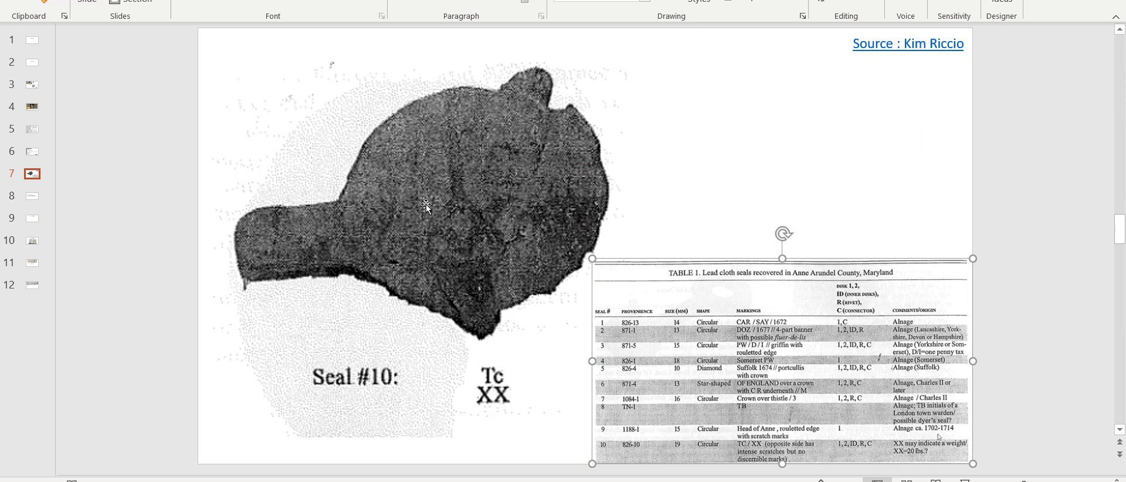
pyautogui.moveTo(731, 191)
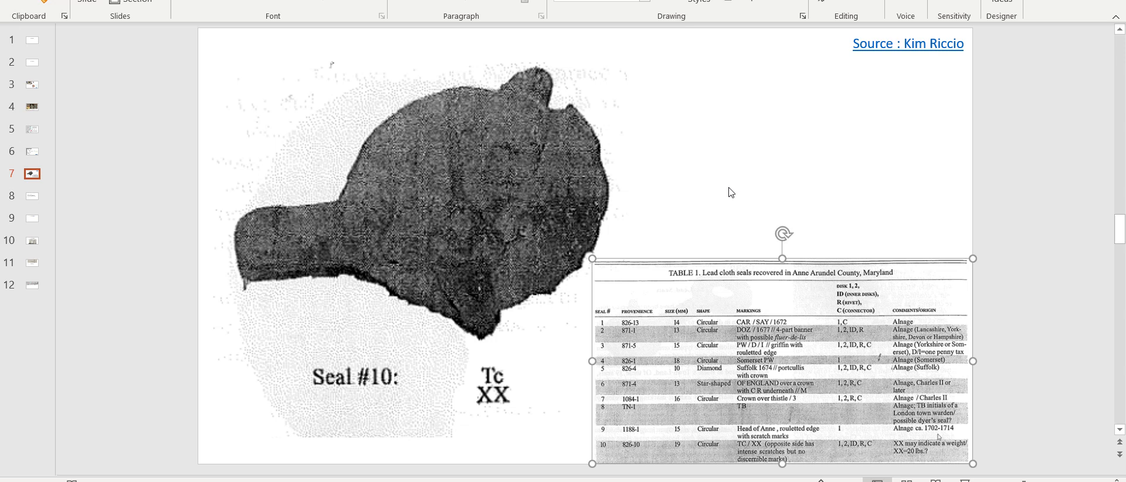
pyautogui.moveTo(740, 151)
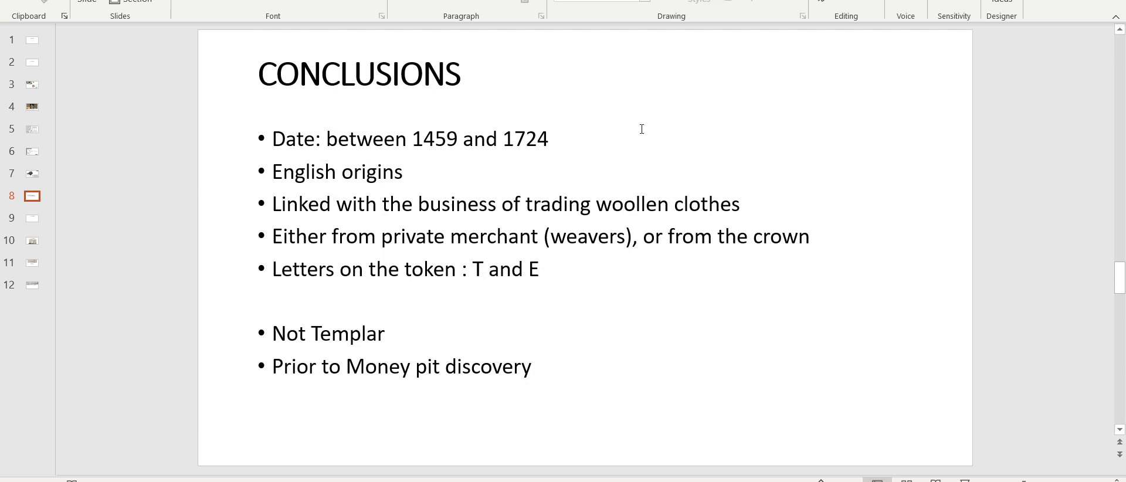
pyautogui.moveTo(569, 138)
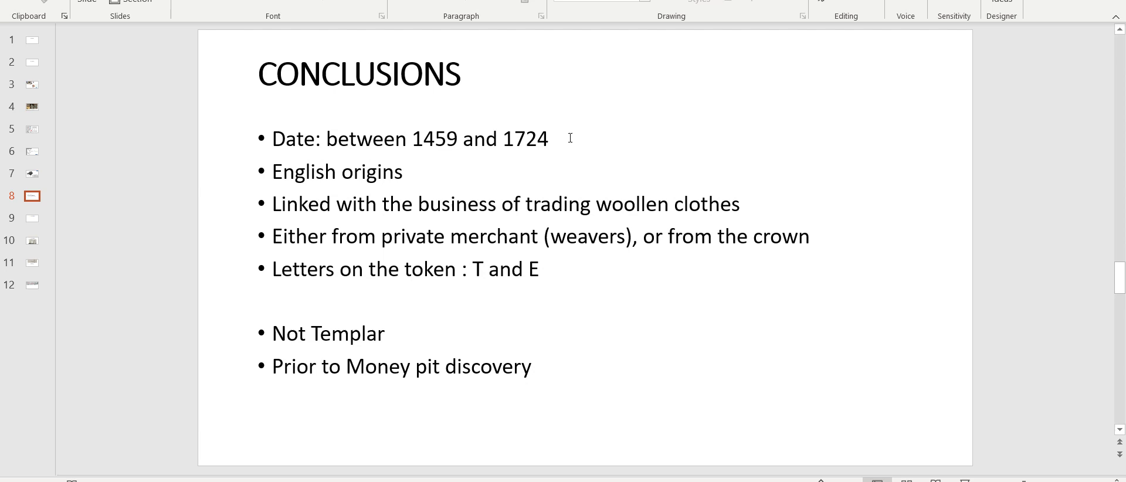
pyautogui.moveTo(758, 192)
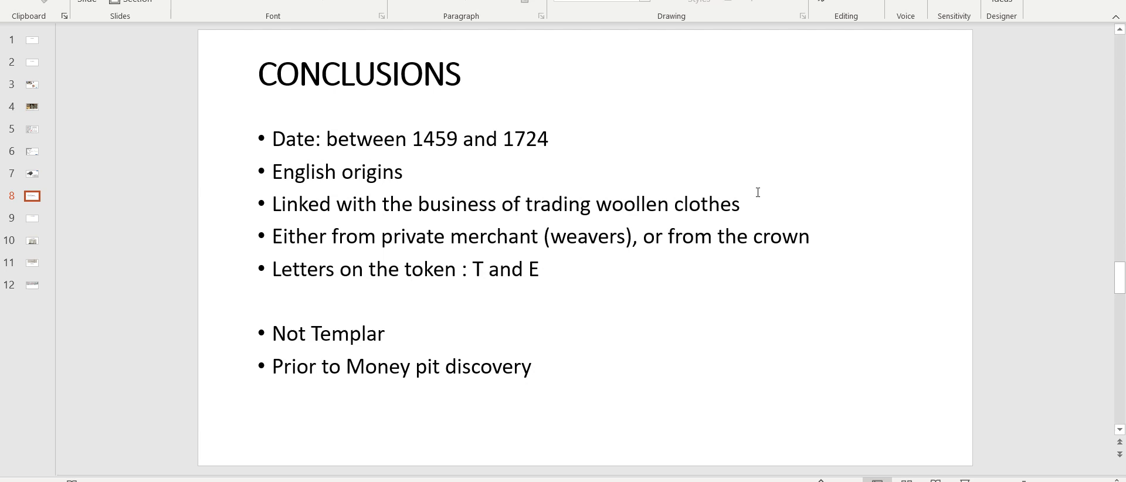
pyautogui.moveTo(741, 200)
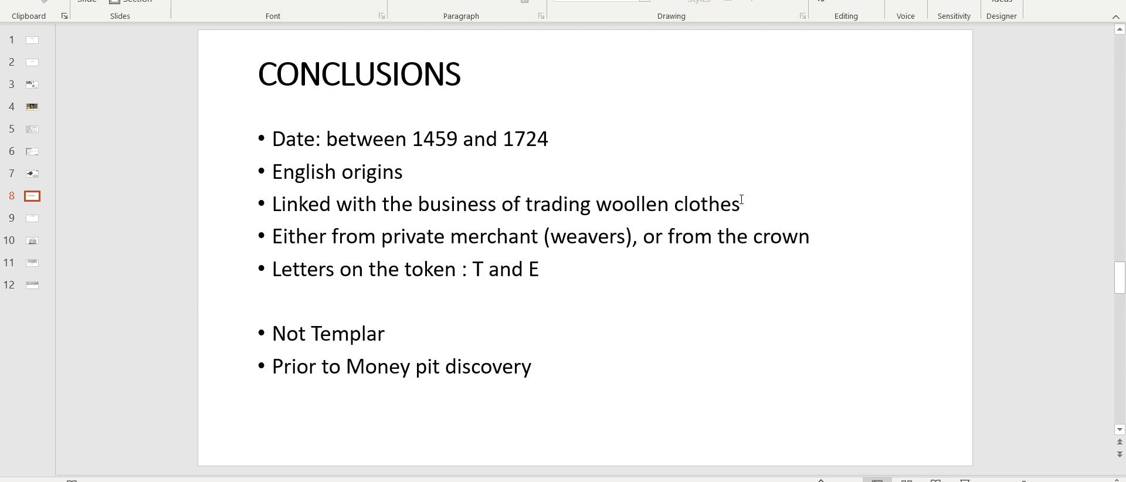
pyautogui.moveTo(634, 249)
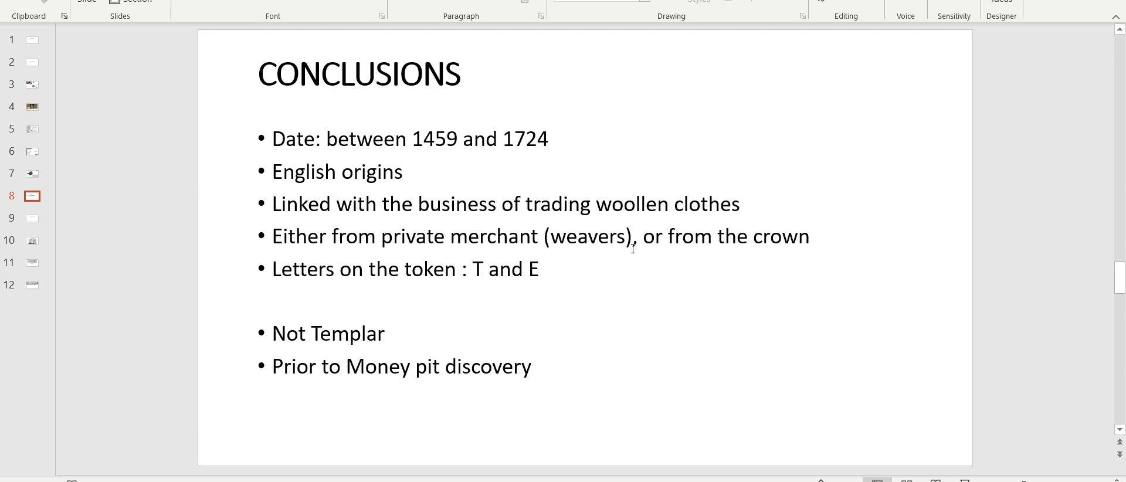
pyautogui.moveTo(452, 139)
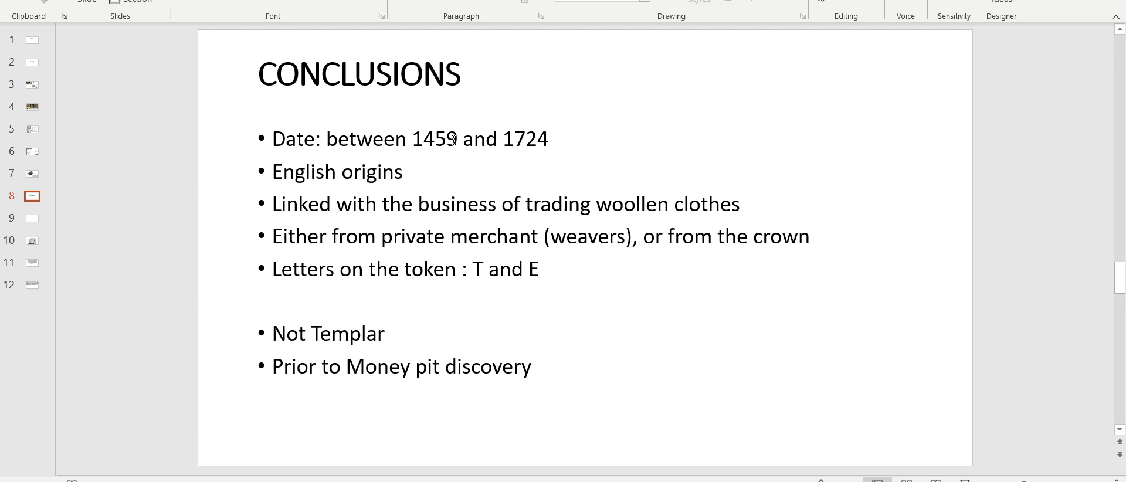
pyautogui.moveTo(535, 101)
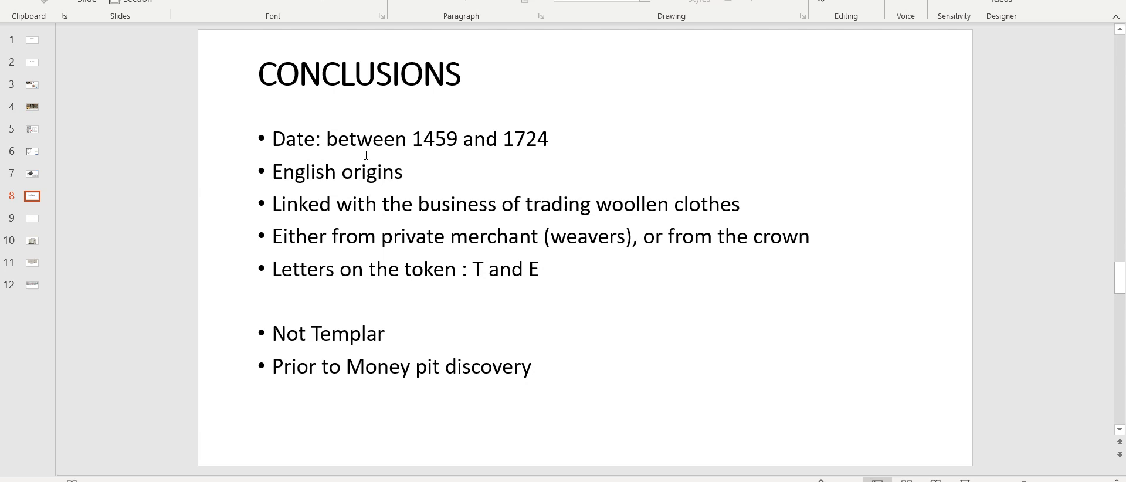
pyautogui.moveTo(145, 173)
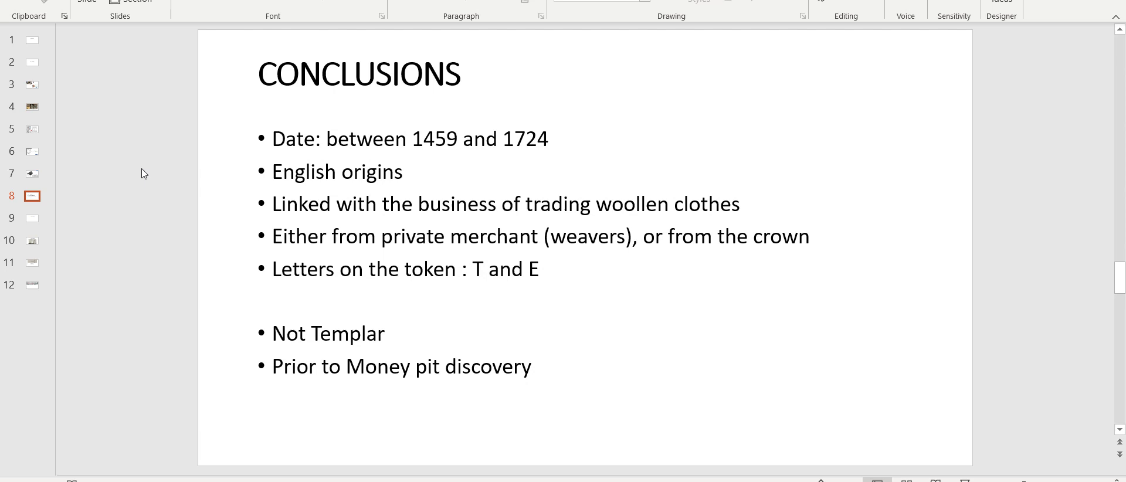